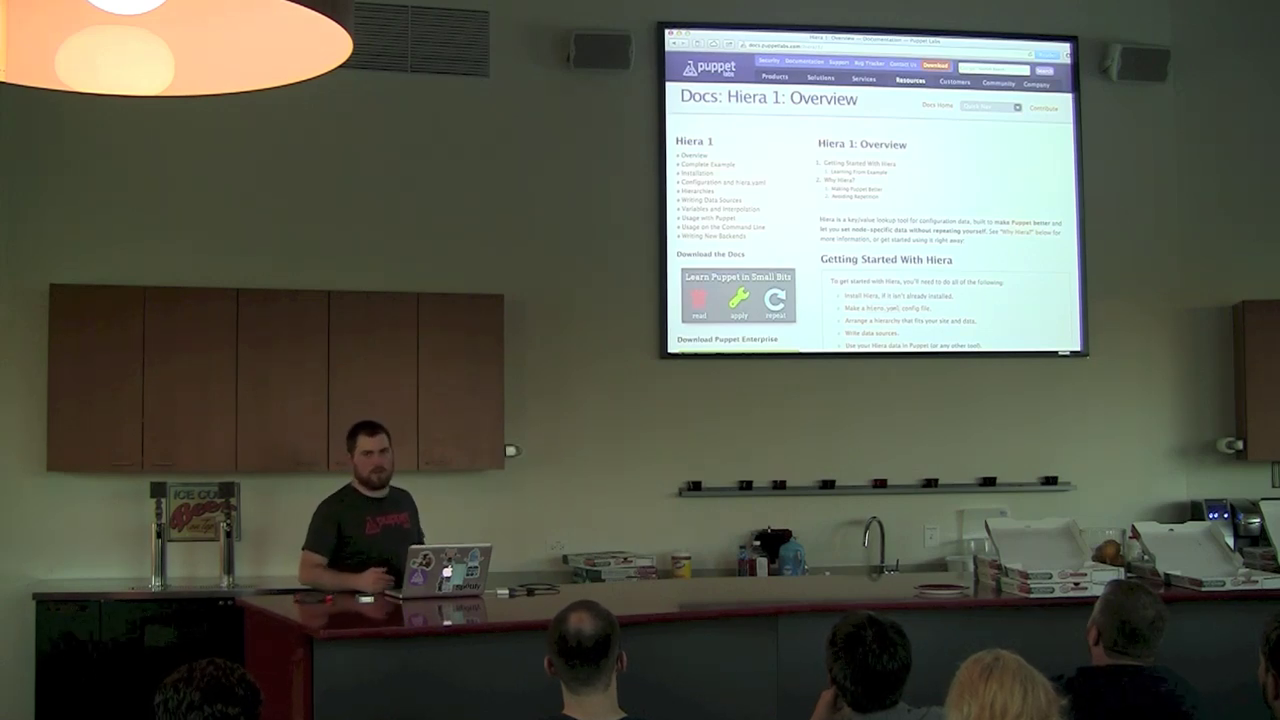
pyautogui.press('right')
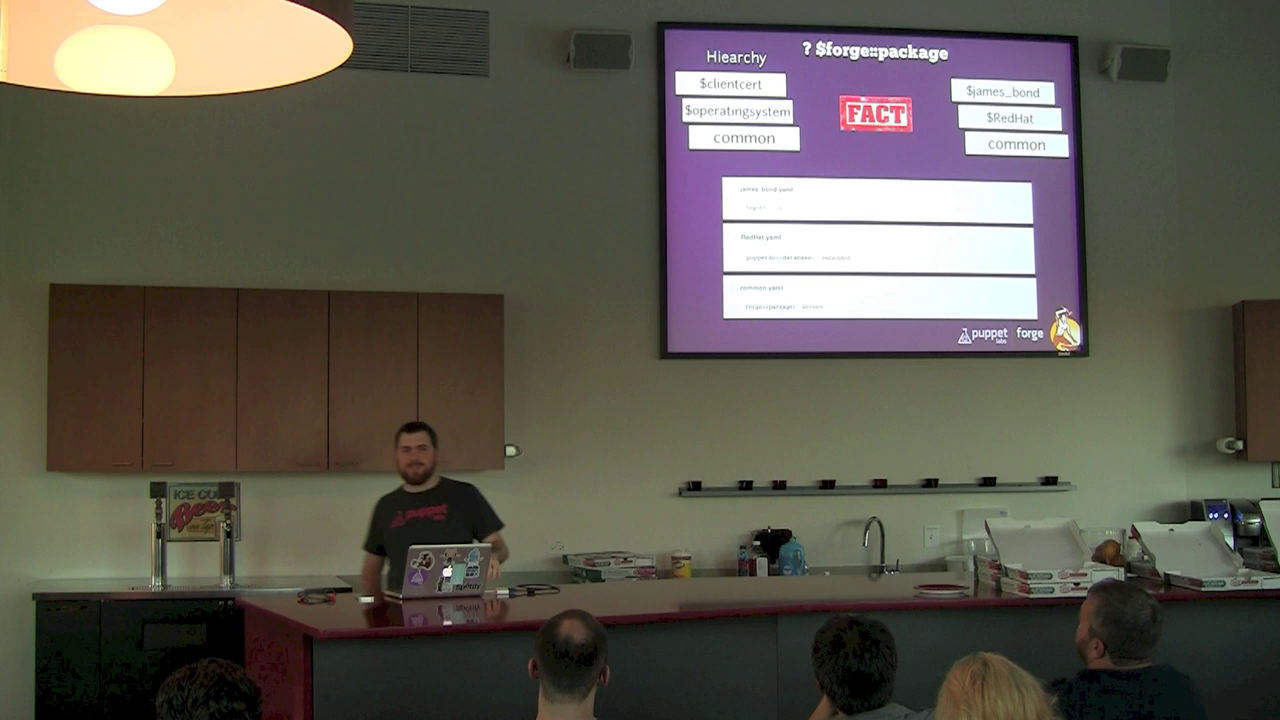